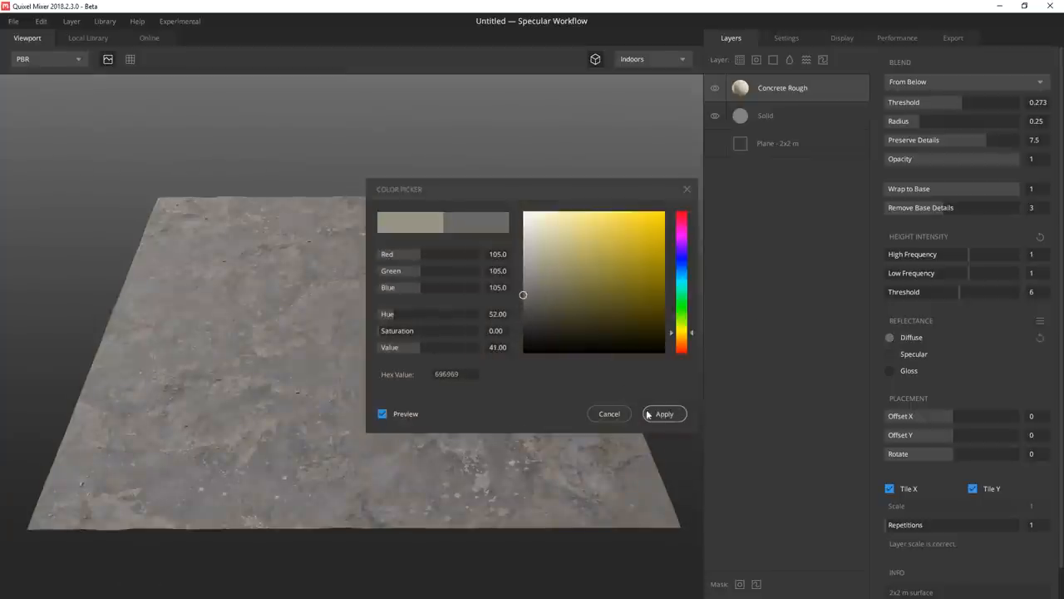
# Step: Apply RGB 105,105,105 as the neutral grey diffuse tint of the Concrete Rough base layer
pyautogui.click(663, 412)
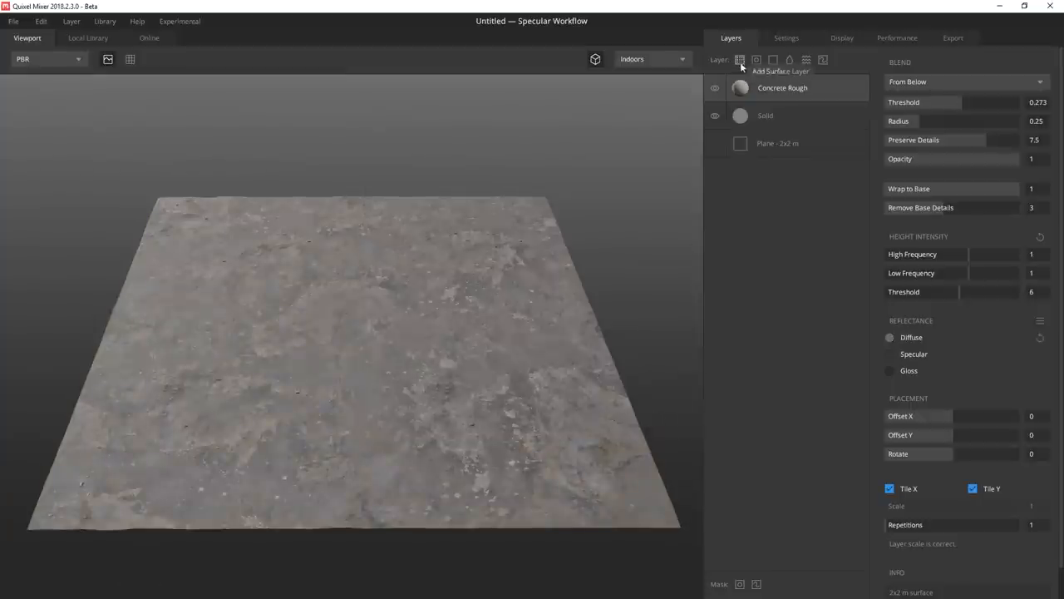
# Step: Add a Sidewalk Tactile Tile 2X2 M surface layer above the concrete and give it a grey diffuse tint
pyautogui.click(738, 60)
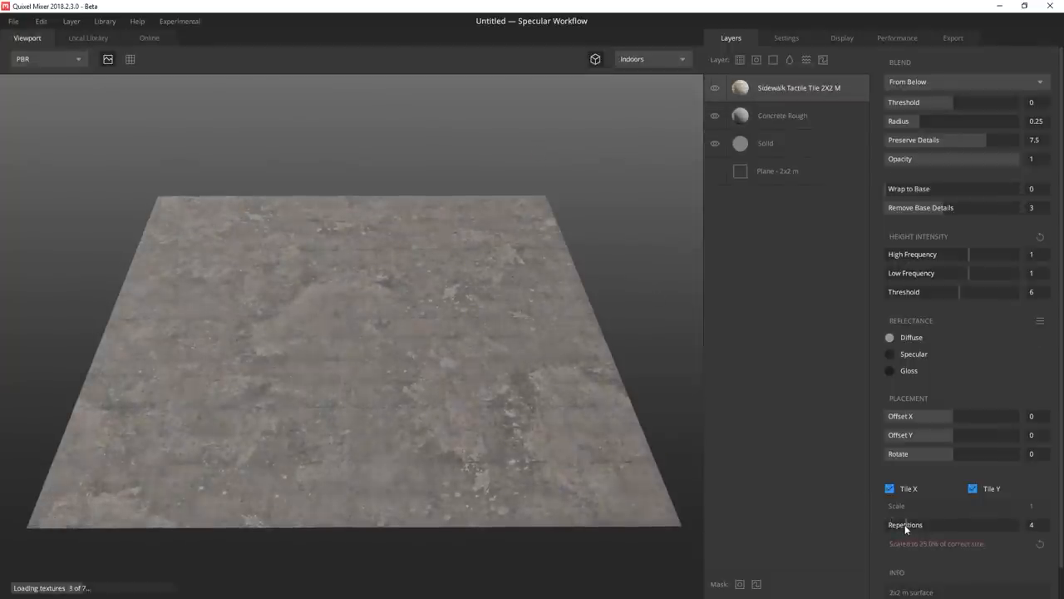
pyautogui.moveTo(978, 261)
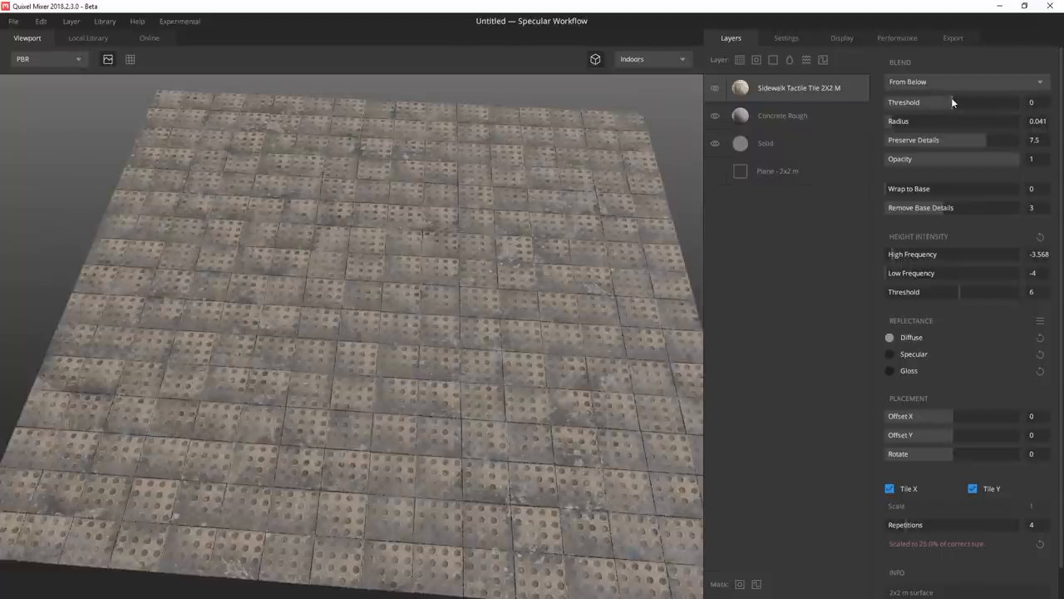
pyautogui.click(890, 336)
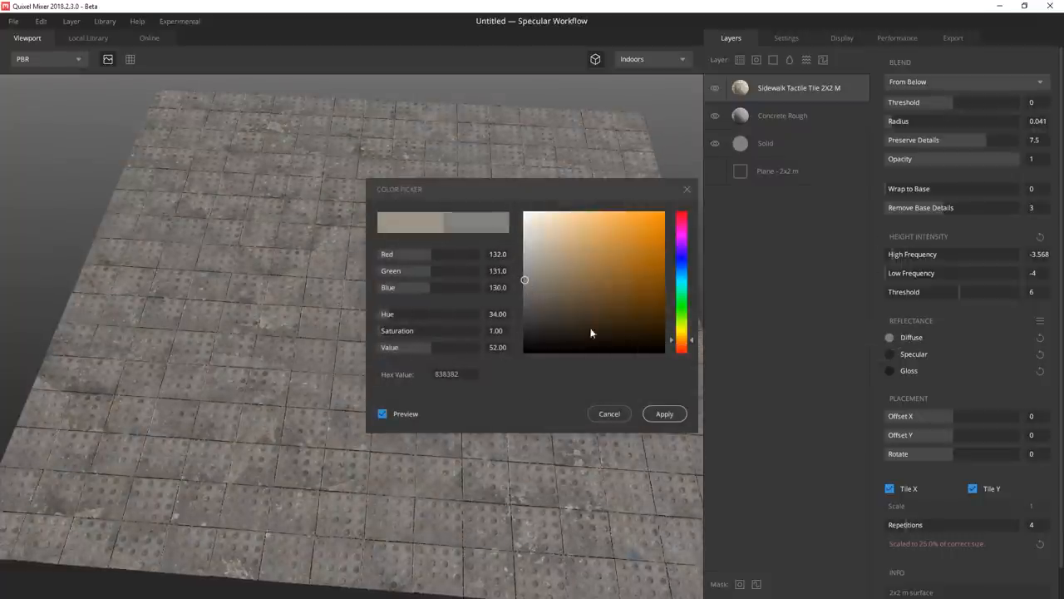
pyautogui.click(608, 412)
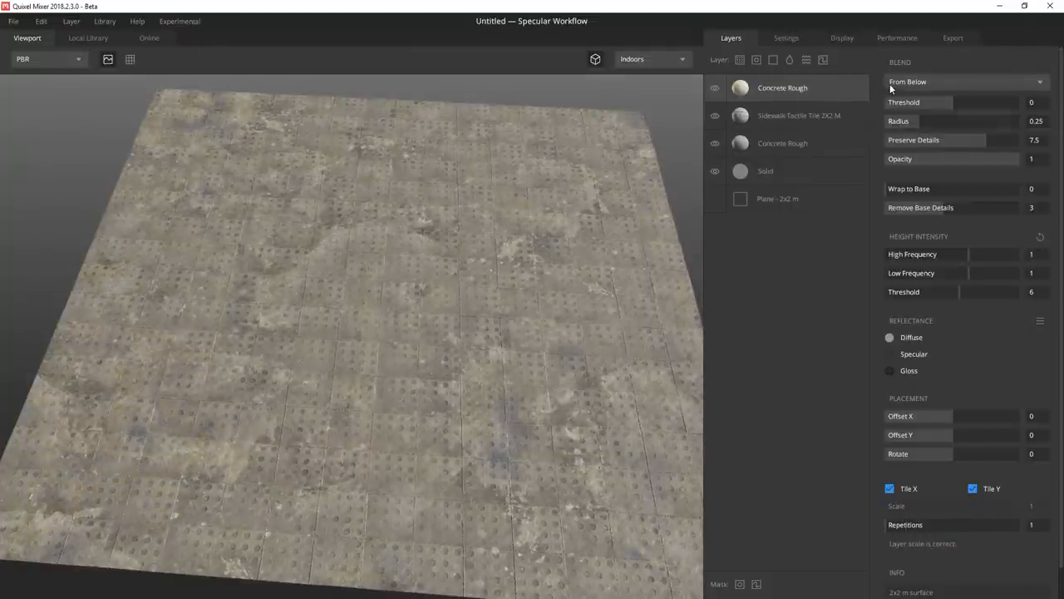
# Step: Blend the top Concrete Rough From Above with reduced Threshold so it reads as patchy grime on the tactile tiles
pyautogui.click(964, 81)
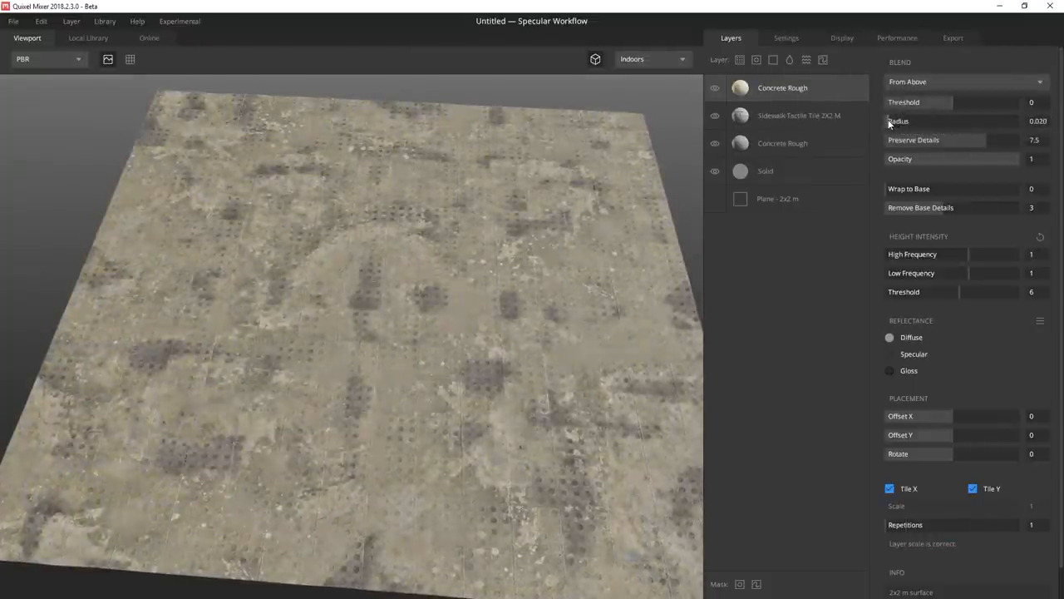
pyautogui.moveTo(956, 102); pyautogui.dragTo(923, 102)
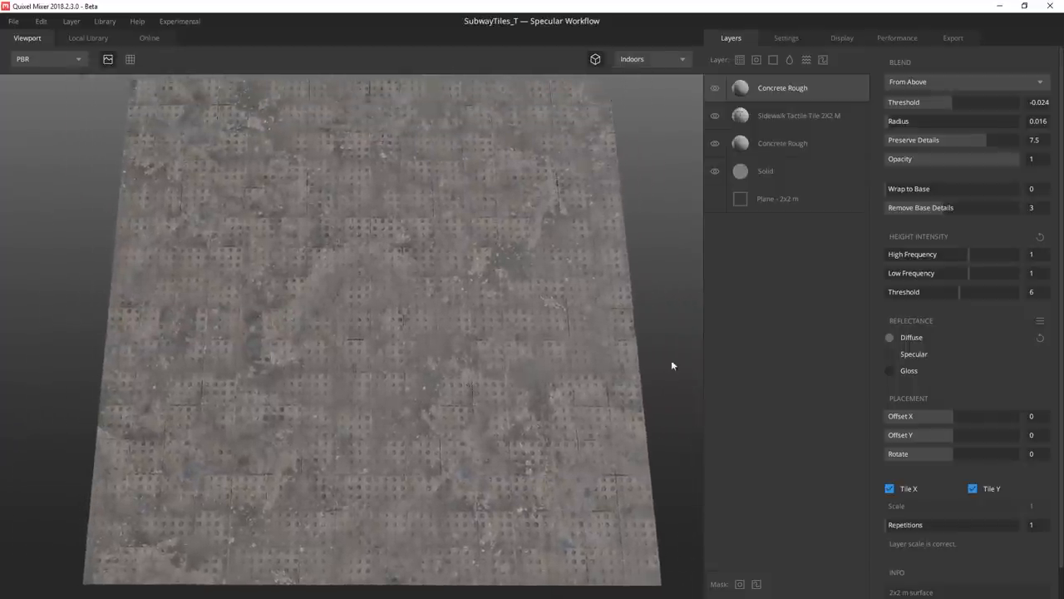
pyautogui.click(87, 36)
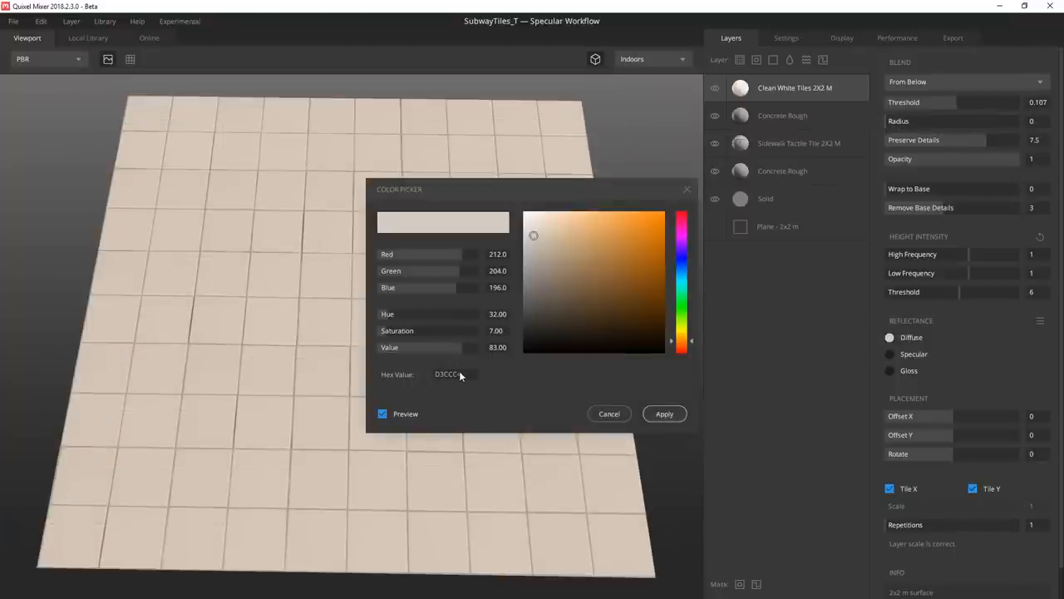
# Step: Colour the Clean White Tiles layer teal blue (hex 386171) and set its Gloss to a light grey
pyautogui.write('386171')
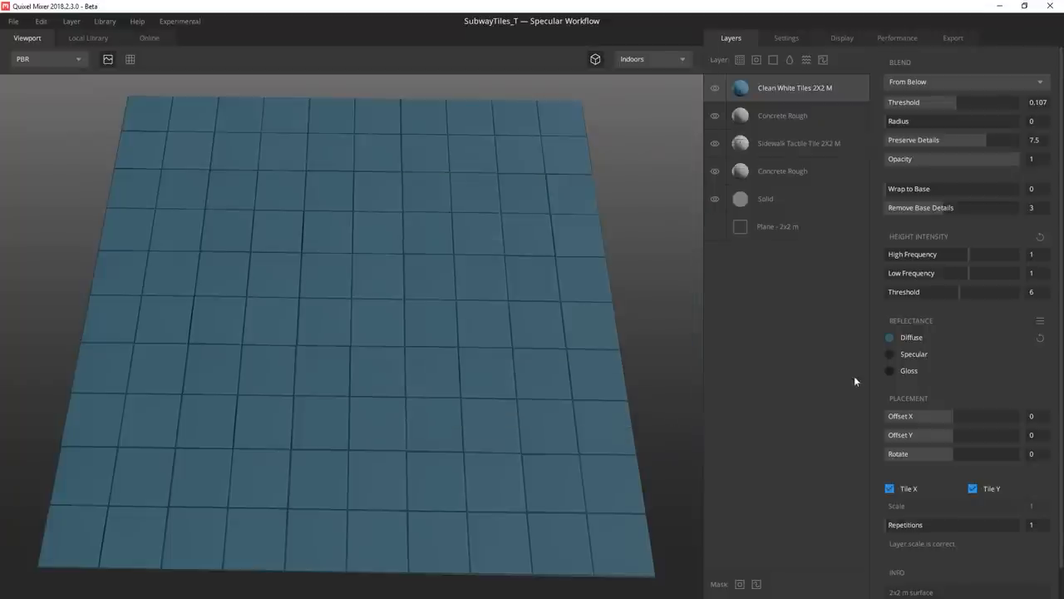
pyautogui.click(888, 336)
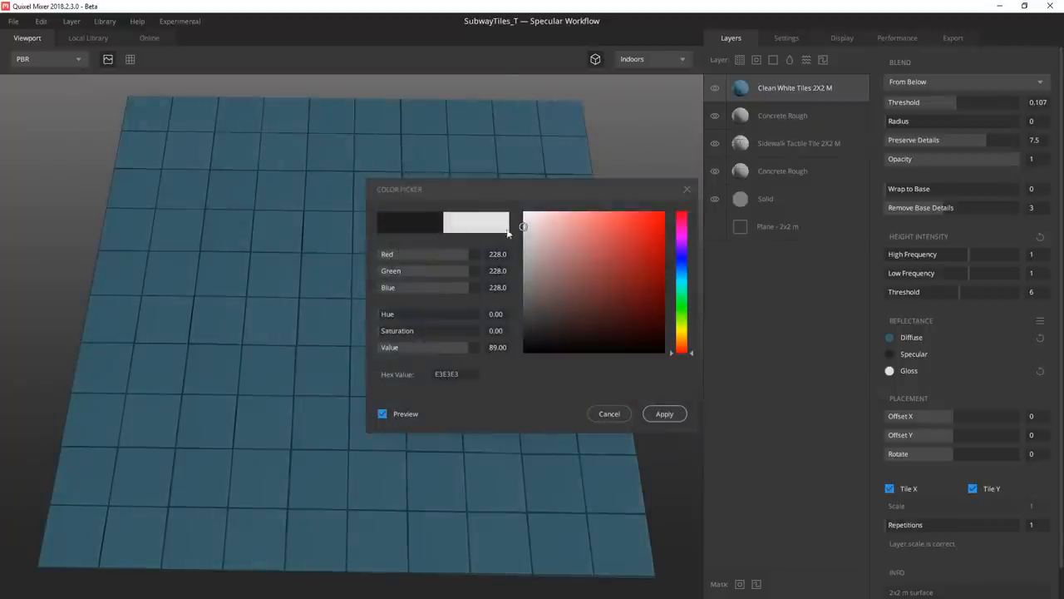
pyautogui.click(664, 413)
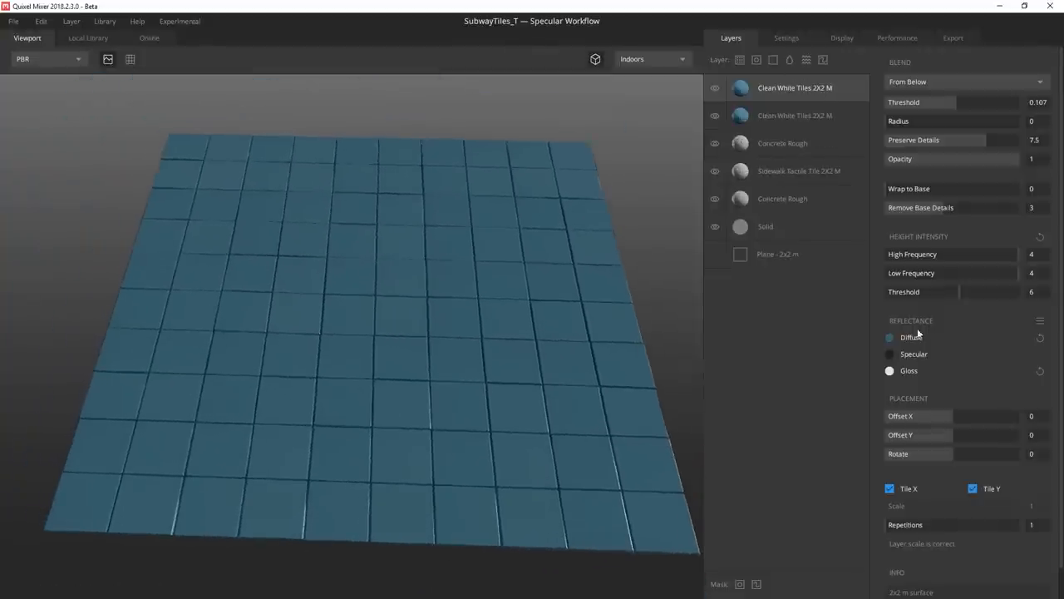
# Step: Tint the duplicated tile layer dark blue (hex 223e5a), paint its stripe-row mask, and colour the next tile layer white
pyautogui.click(889, 336)
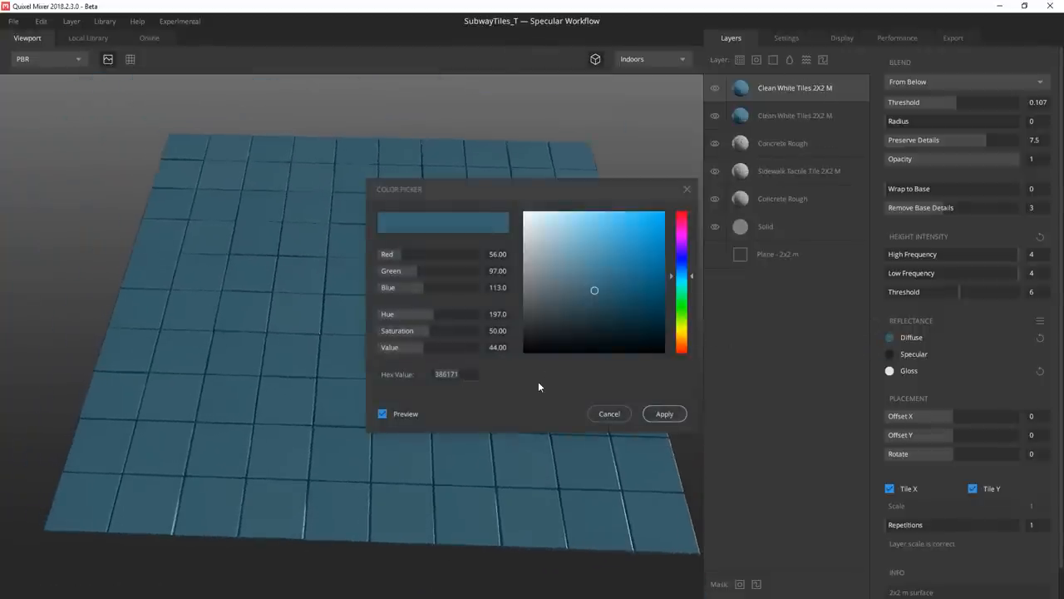
pyautogui.write('223e5a')
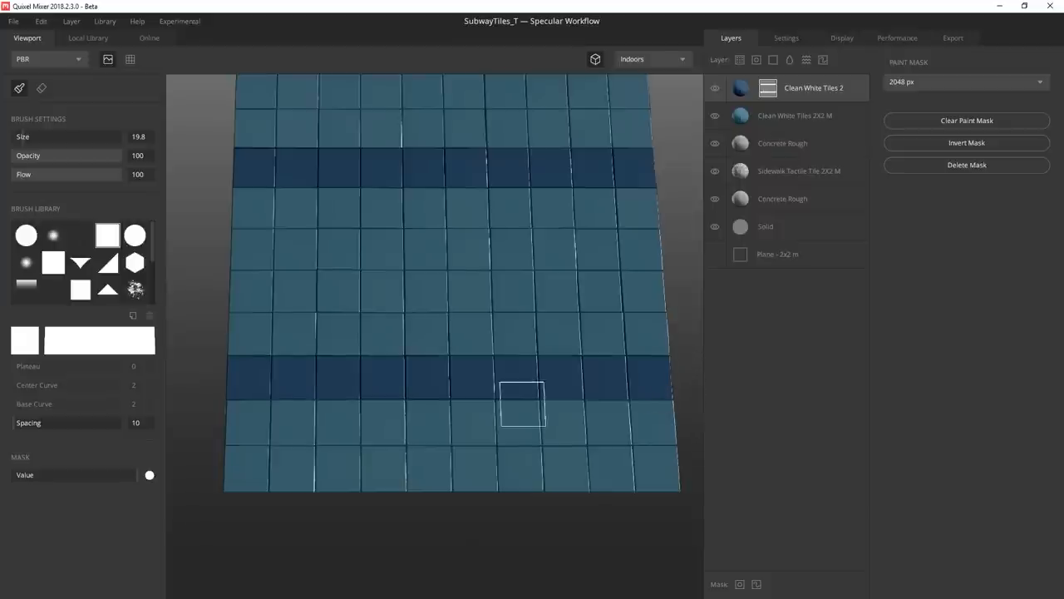
pyautogui.click(814, 87)
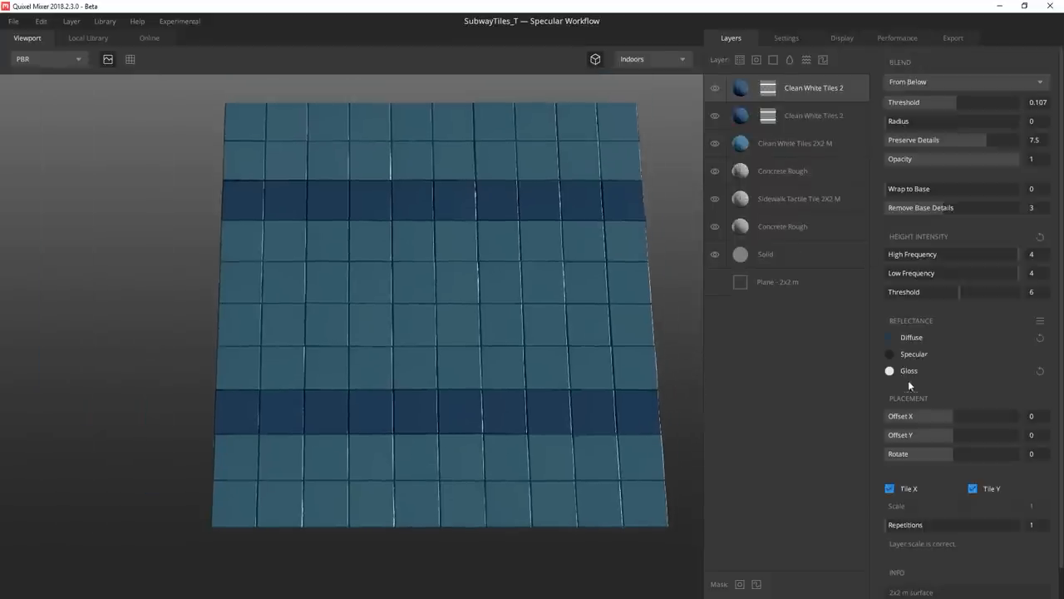
pyautogui.click(889, 336)
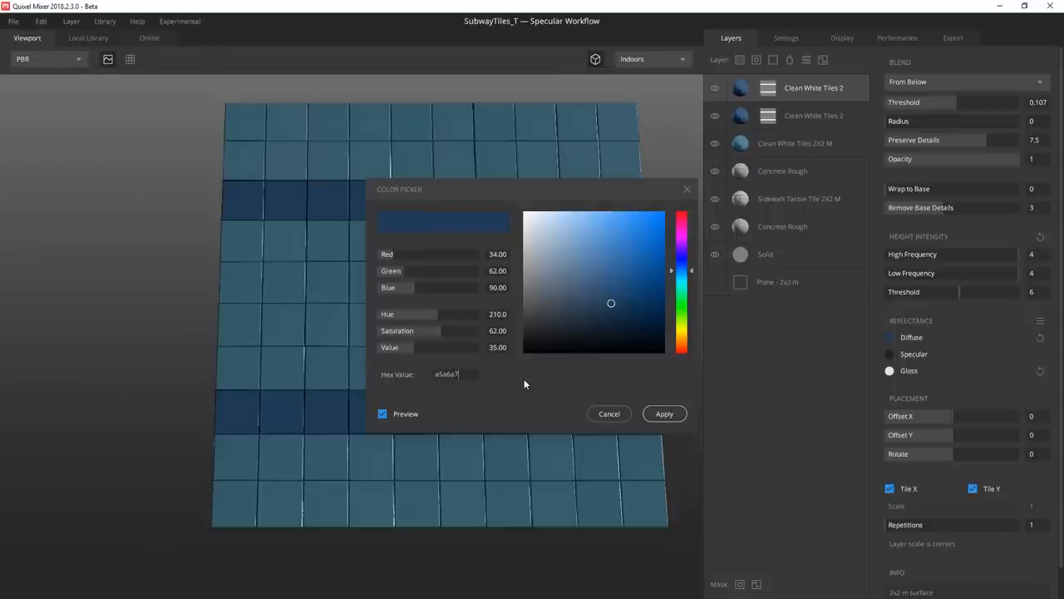
pyautogui.click(663, 412)
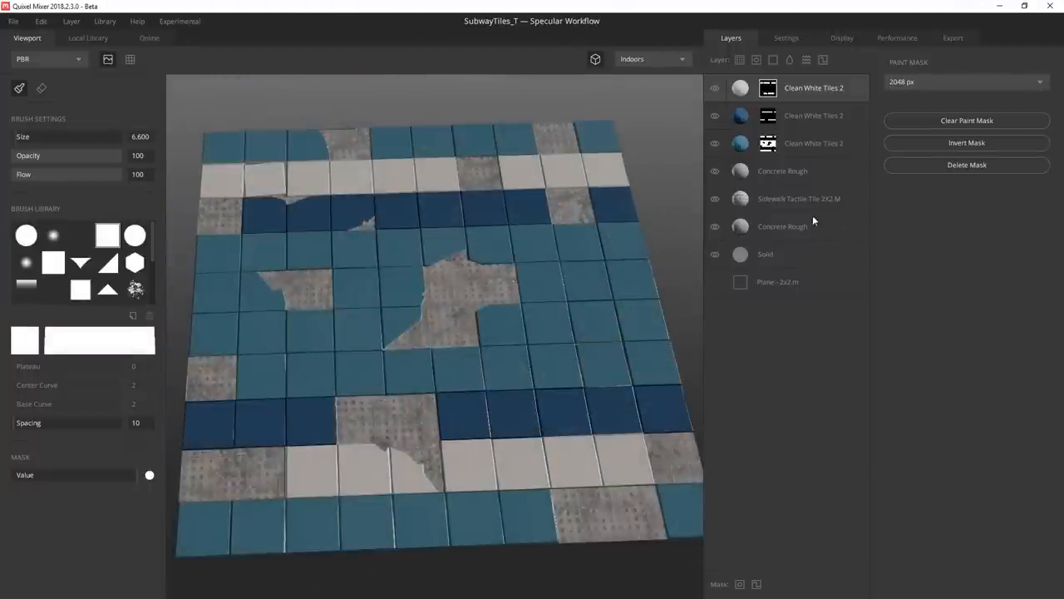
# Step: Add a Construction Plaster layer from the Local Library, tune its blend threshold around the holes, and tint it greyish
pyautogui.click(87, 37)
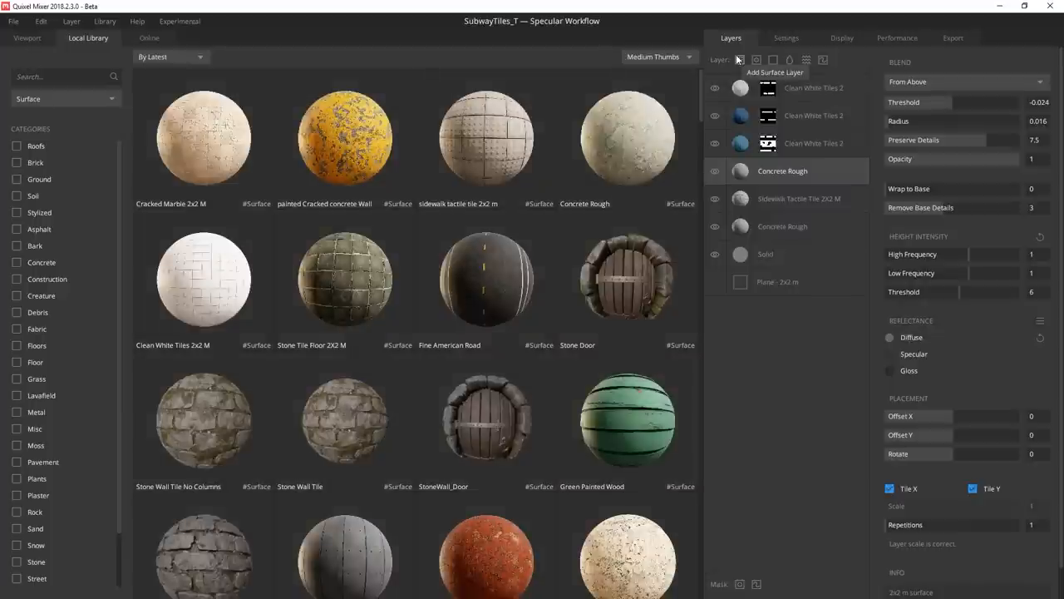
pyautogui.write('construction plaster')
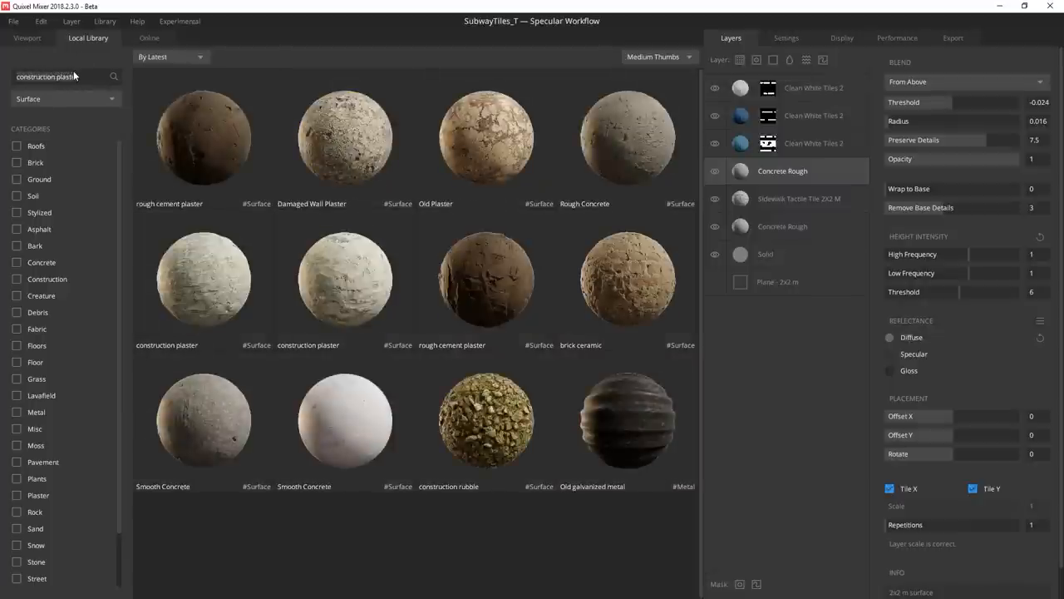
pyautogui.click(27, 37)
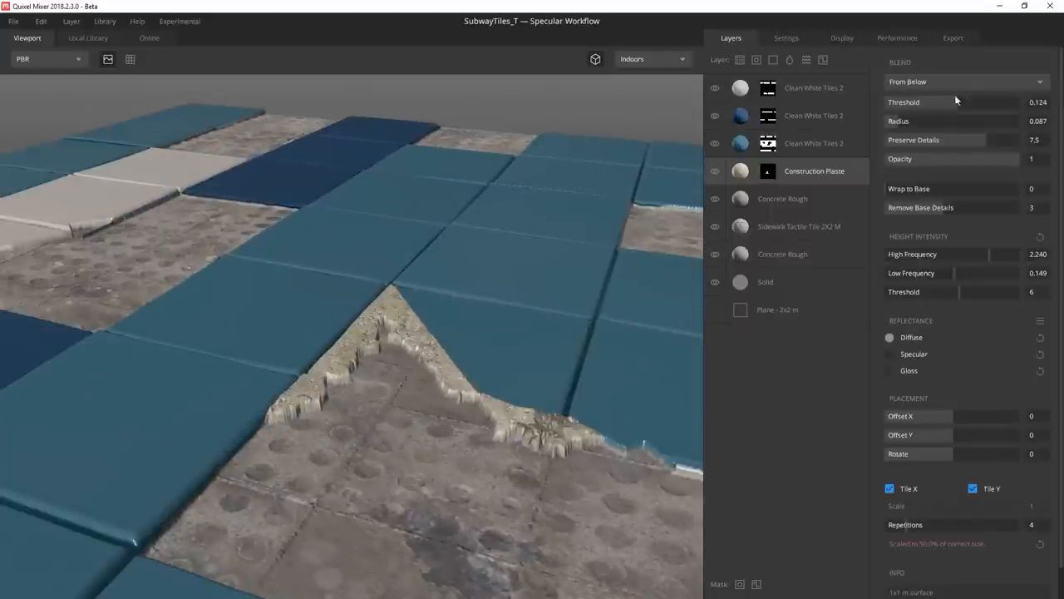
pyautogui.moveTo(982, 101); pyautogui.dragTo(951, 102)
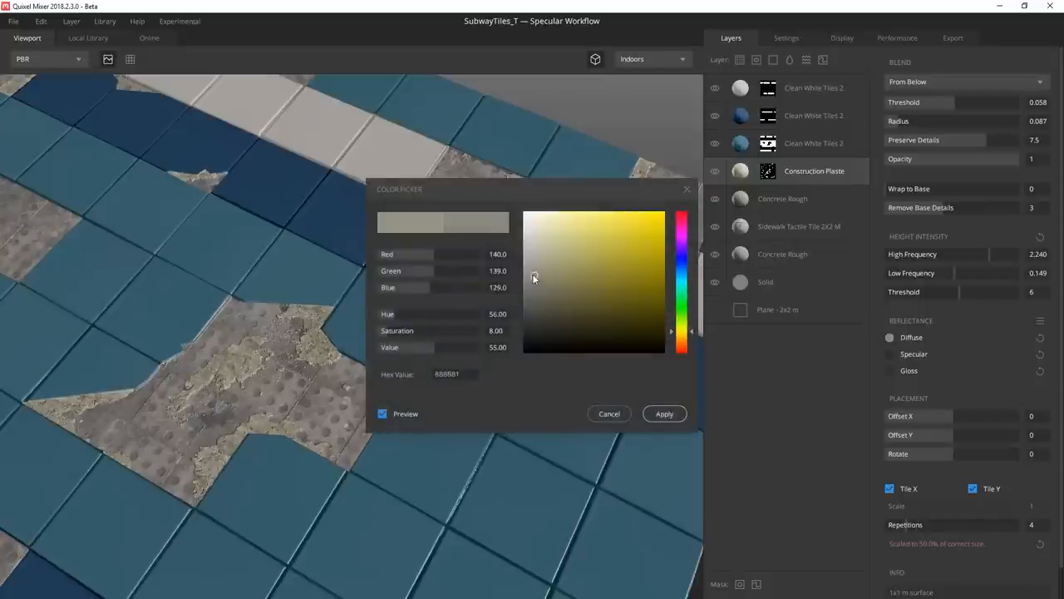
pyautogui.click(665, 412)
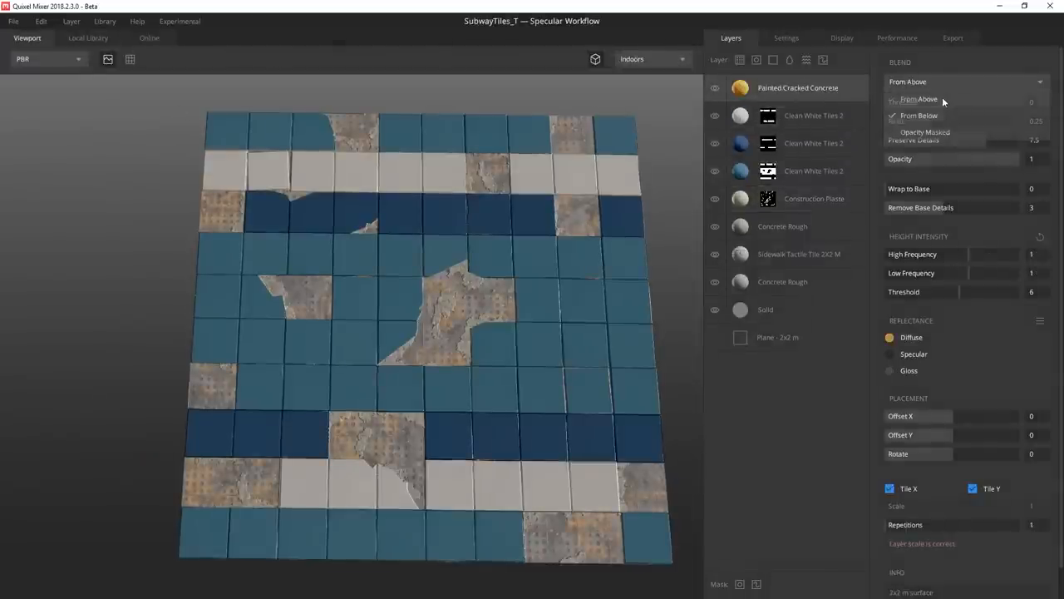
# Step: Blend Painted Cracked Concrete From Above and adjust its offset so cracked grey patches show through the tiles
pyautogui.click(918, 99)
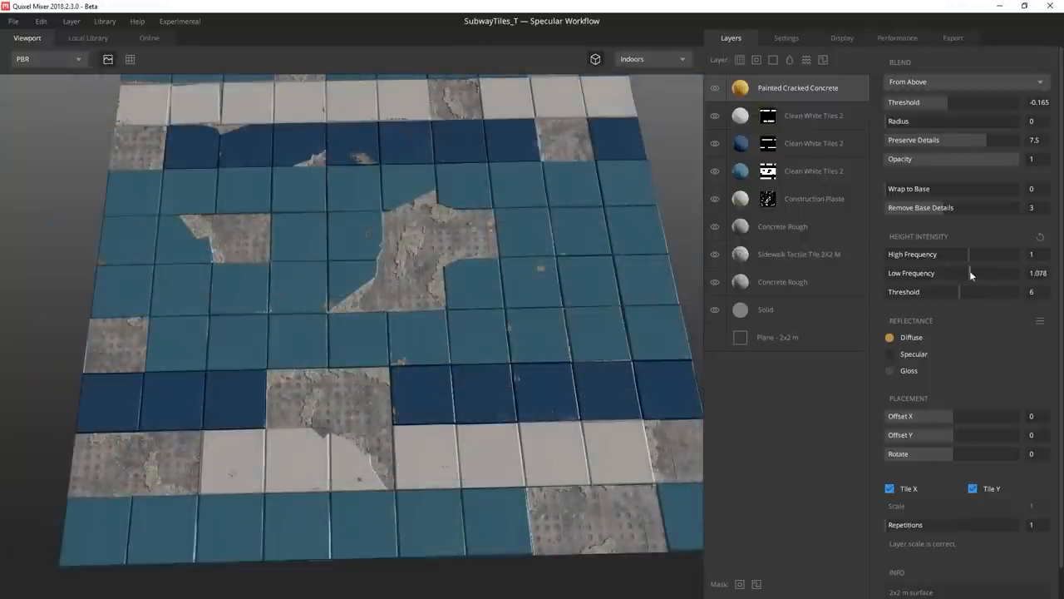
pyautogui.moveTo(956, 272); pyautogui.dragTo(1006, 273)
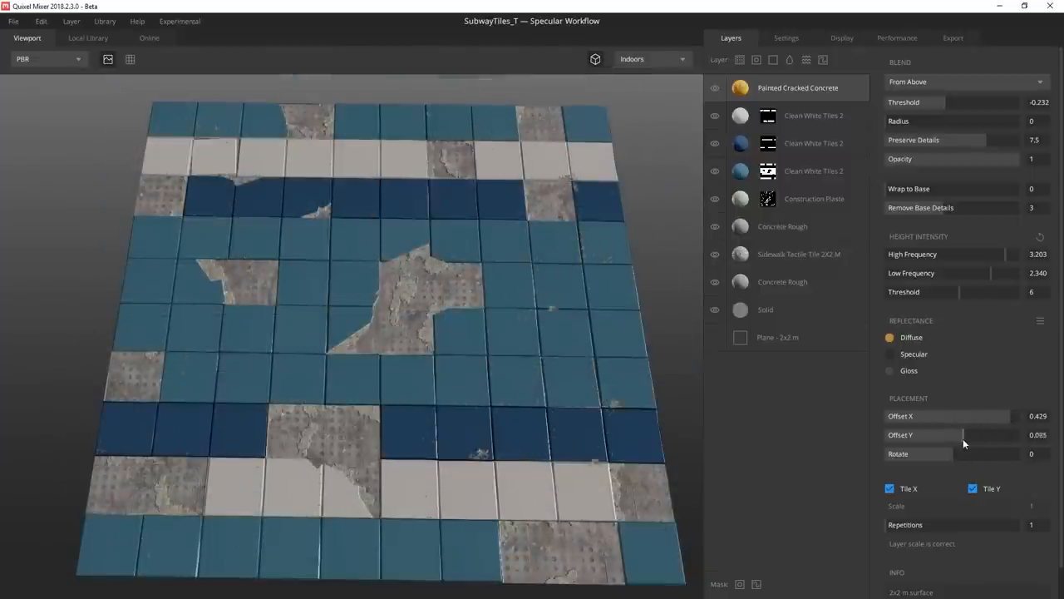
pyautogui.click(87, 37)
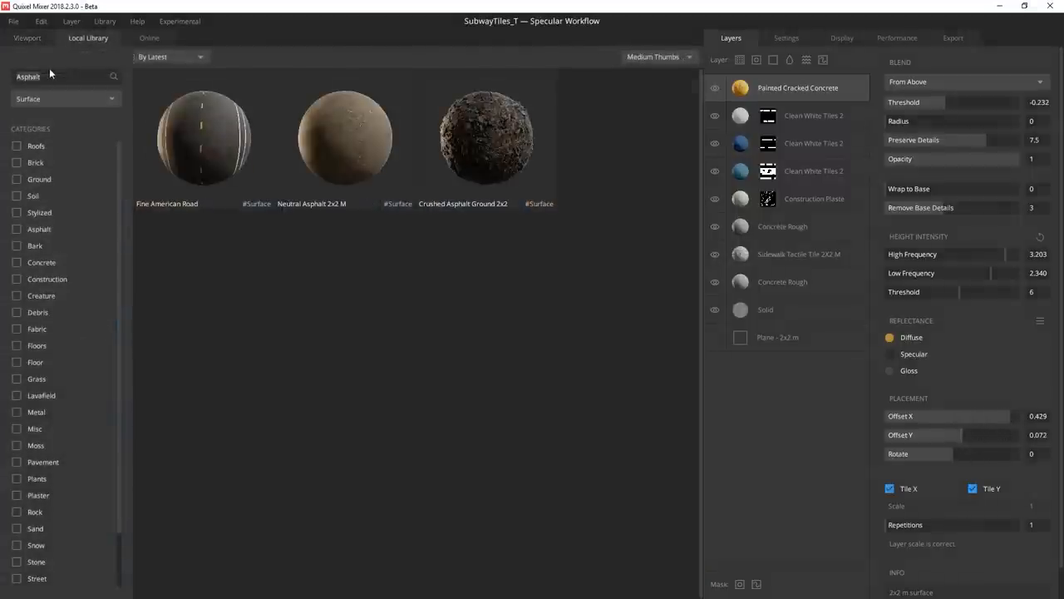
# Step: Add Neutral Asphalt 2x2 M, blend it From Above and lower its threshold so asphalt grime only partly covers the tiles
pyautogui.click(26, 39)
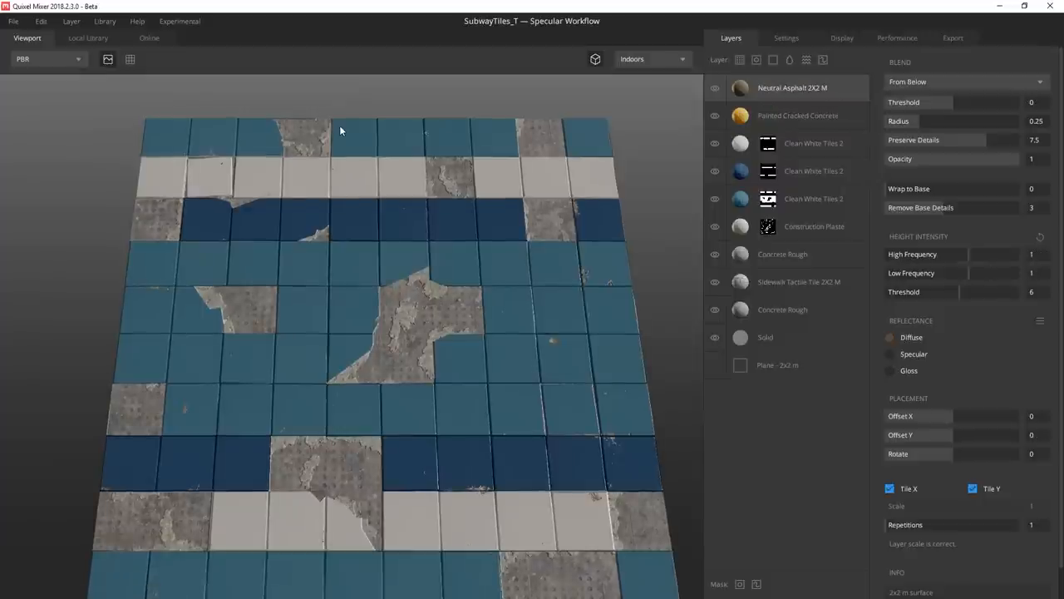
pyautogui.click(964, 81)
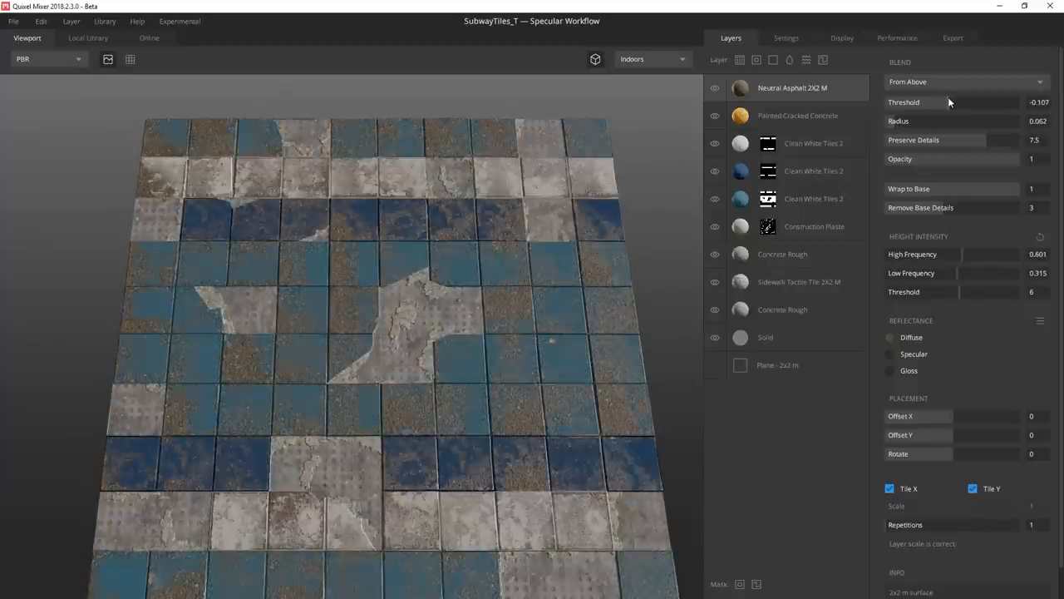
pyautogui.moveTo(1031, 160); pyautogui.dragTo(895, 160)
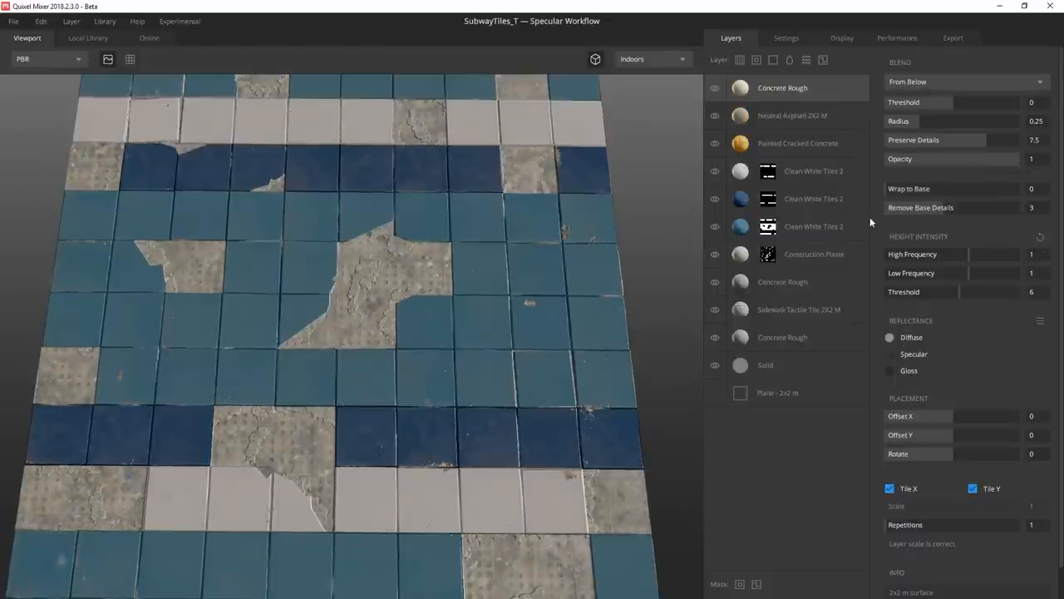
# Step: Blend the new Concrete Rough From Above and thin its Threshold and Opacity to about 0.07 for a faint grime wash
pyautogui.click(965, 81)
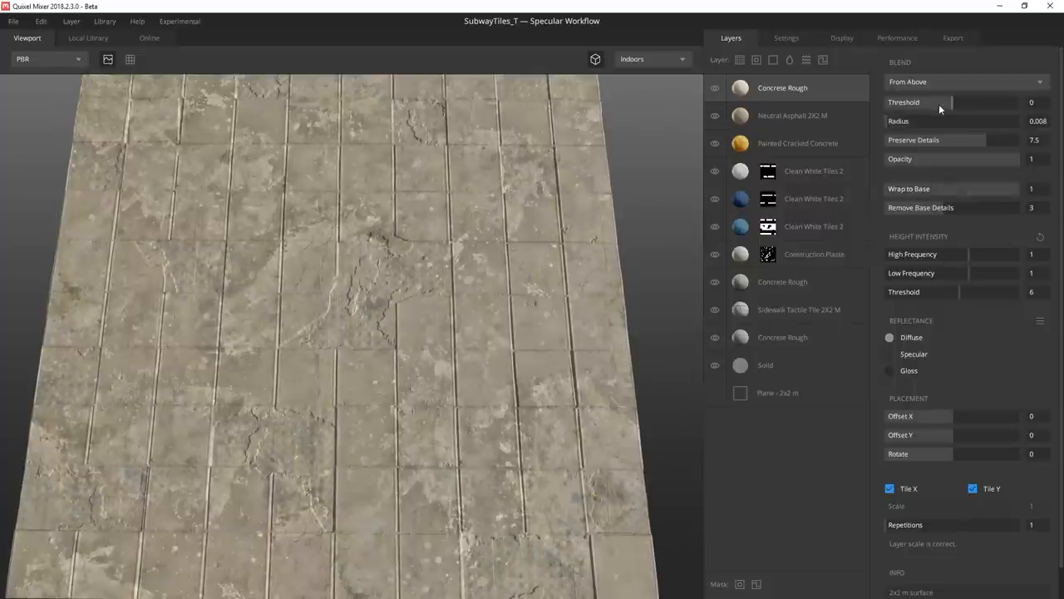
pyautogui.moveTo(981, 102); pyautogui.dragTo(948, 102)
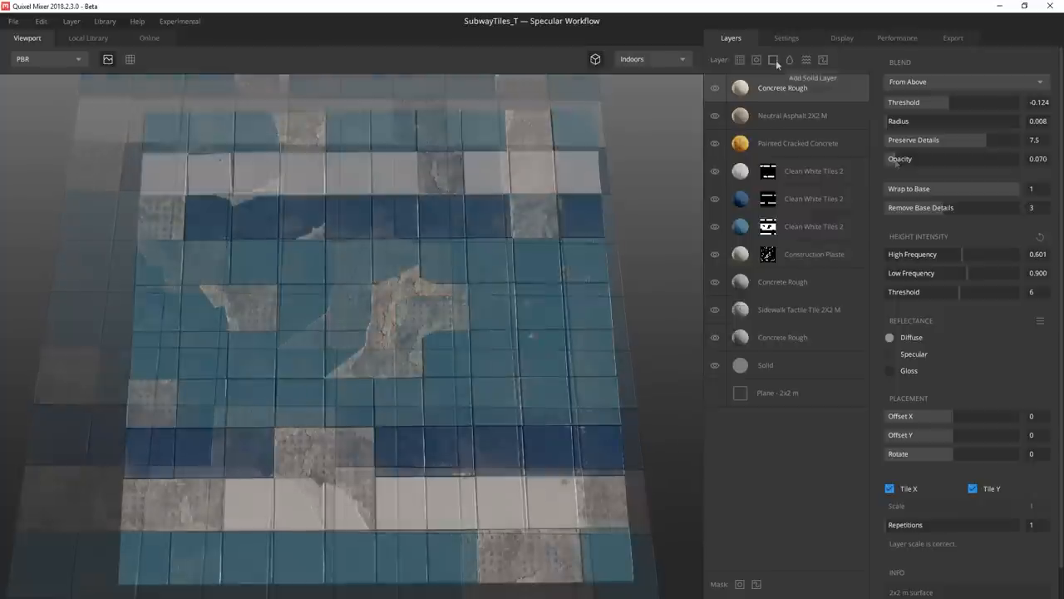
# Step: Add a paint layer named TilesUp and brush positive displacement onto individual tiles to raise them
pyautogui.click(773, 60)
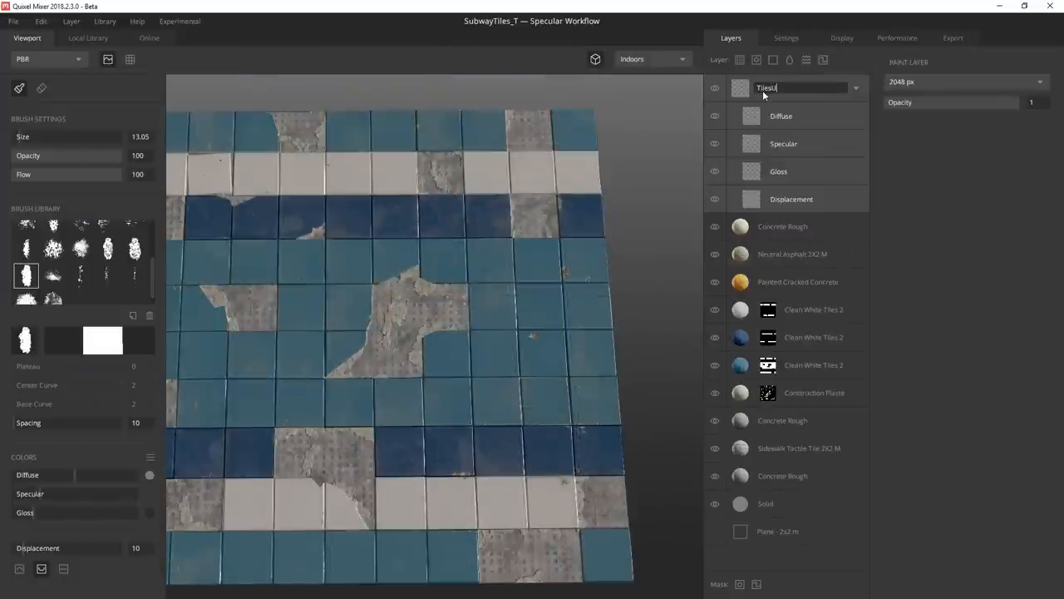
pyautogui.click(791, 200)
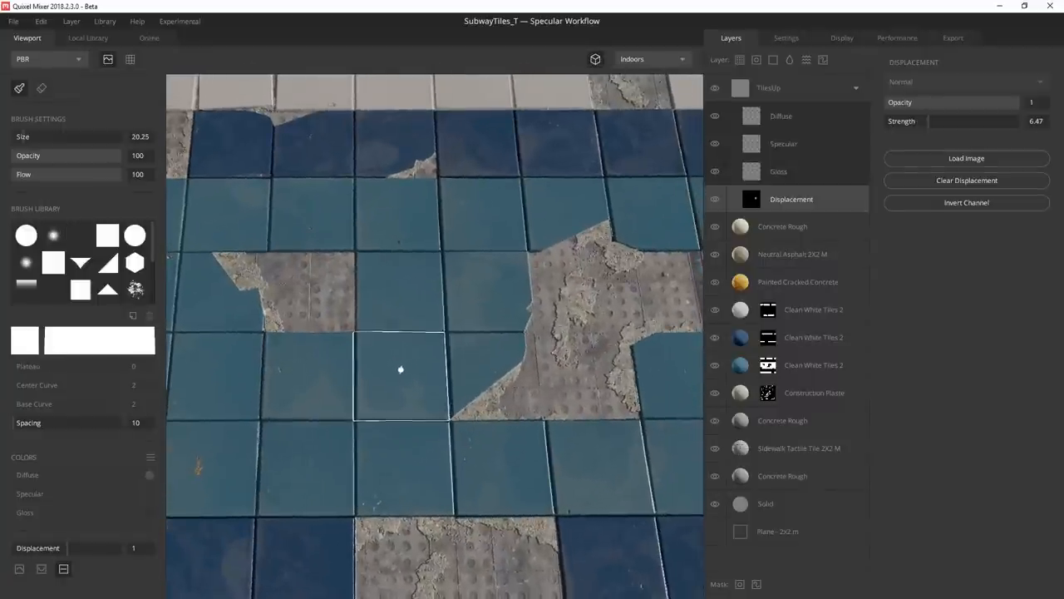
pyautogui.moveTo(399, 369); pyautogui.dragTo(326, 276)
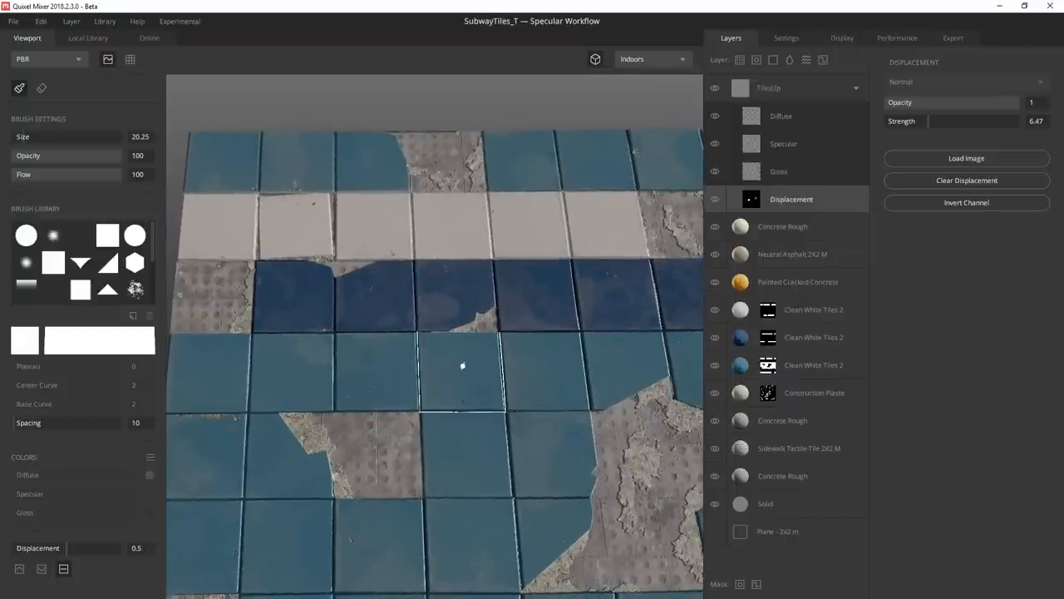
# Step: Add a TilesDown paint layer for sunken tiles, then inspect the uneven tiles from straight above
pyautogui.click(823, 60)
pyautogui.write('TilesDn')
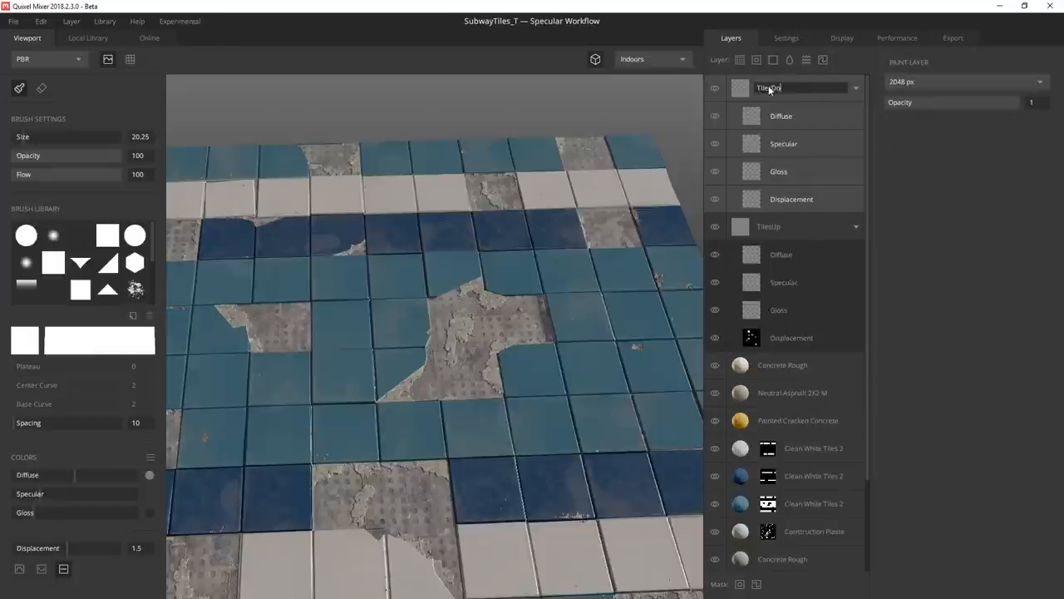
pyautogui.click(791, 200)
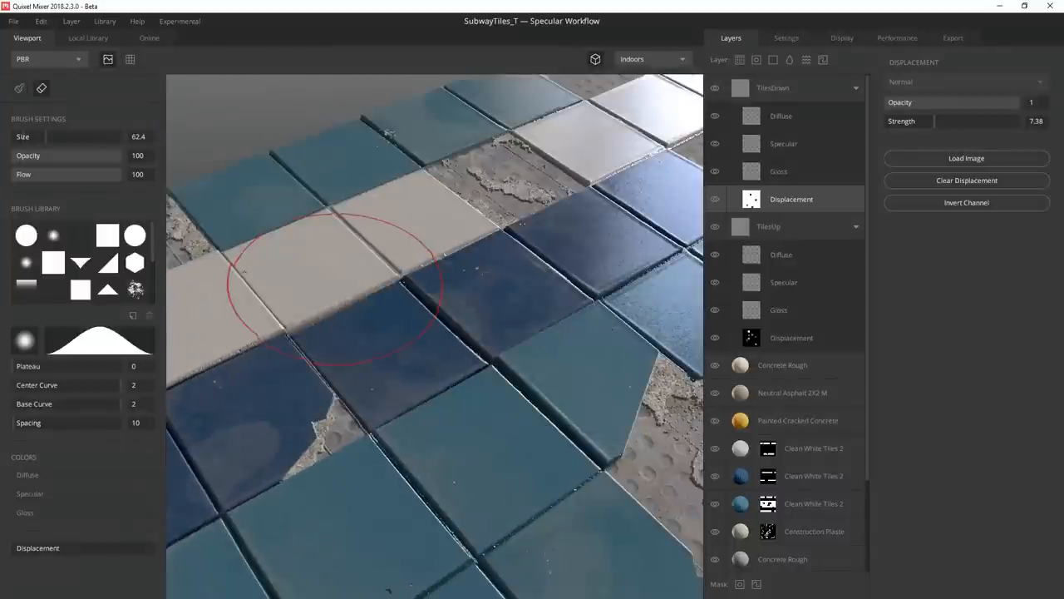
pyautogui.click(782, 366)
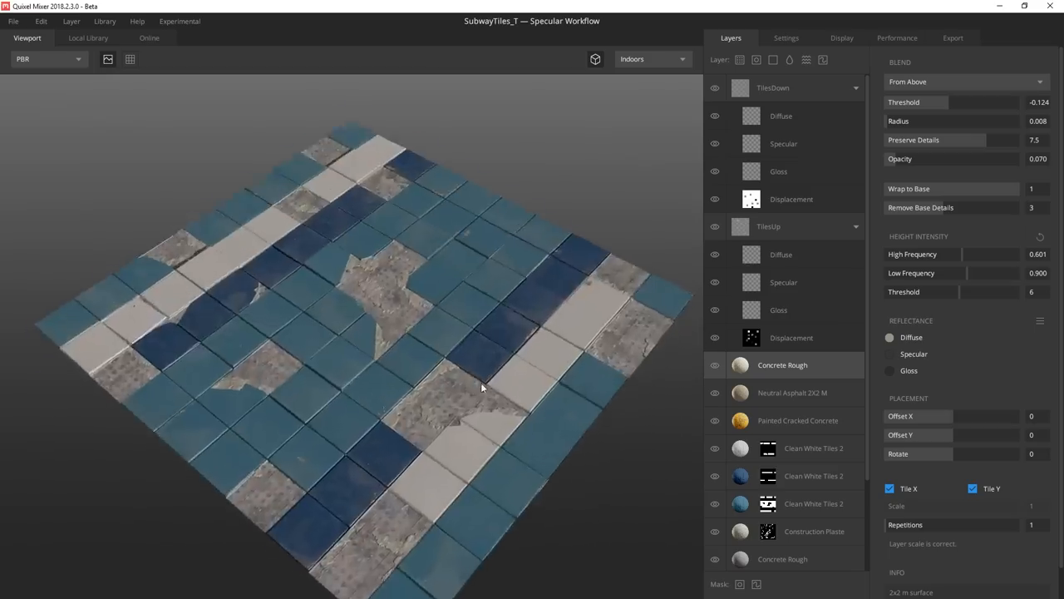
pyautogui.moveTo(481, 388); pyautogui.dragTo(359, 356)
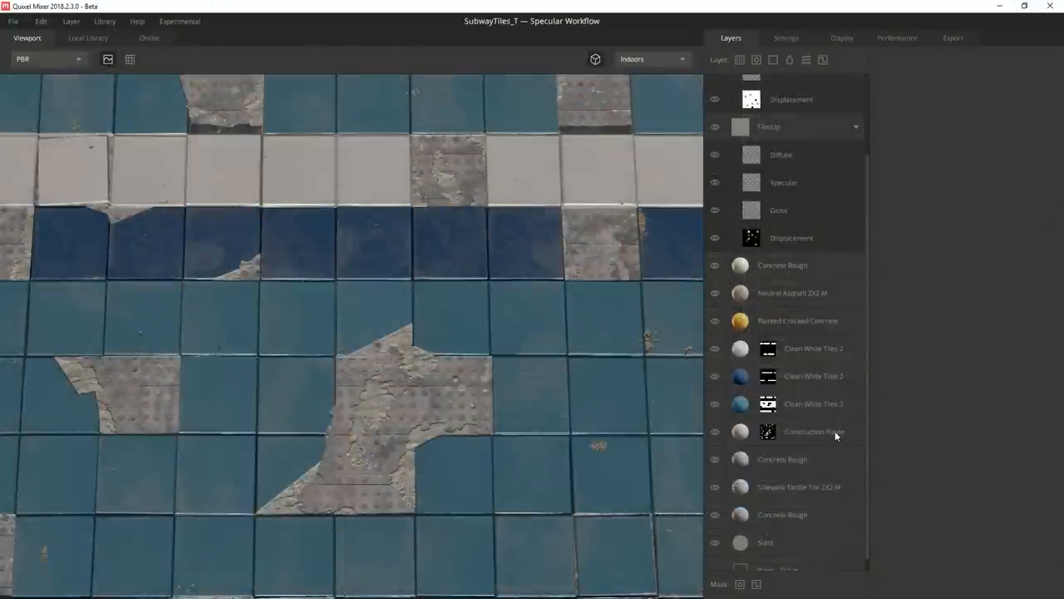
# Step: Add an Asphalt Rubble layer blending From Below with a dark brown tint into the broken patches
pyautogui.click(782, 459)
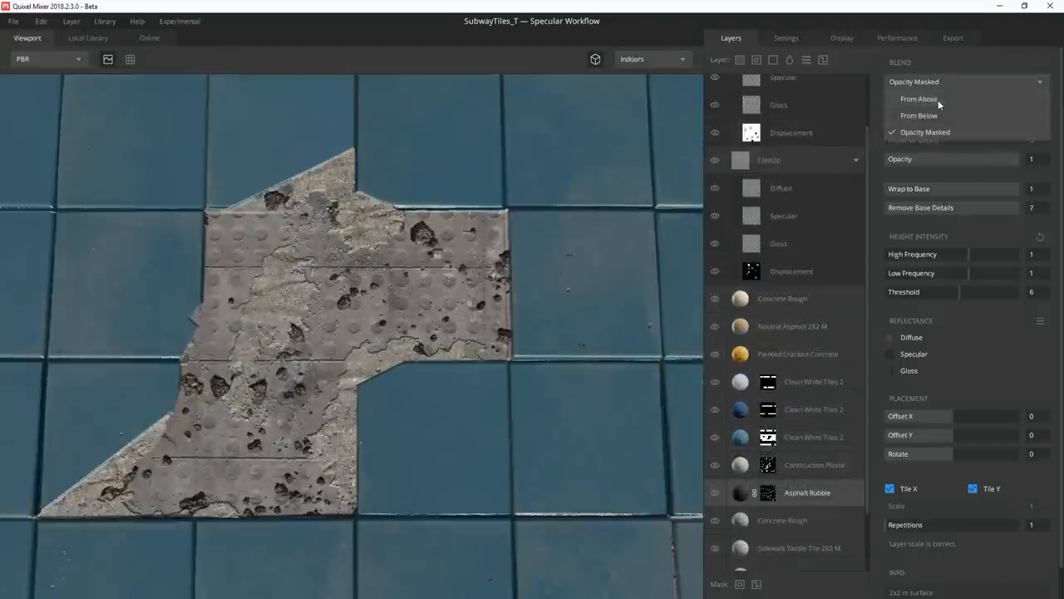
pyautogui.click(915, 116)
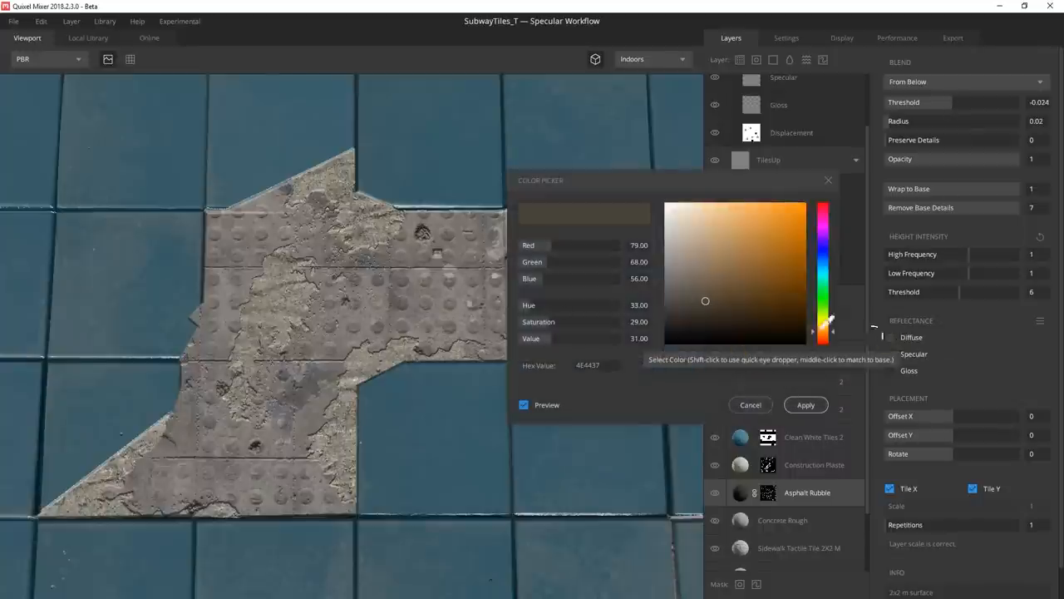
pyautogui.click(675, 271)
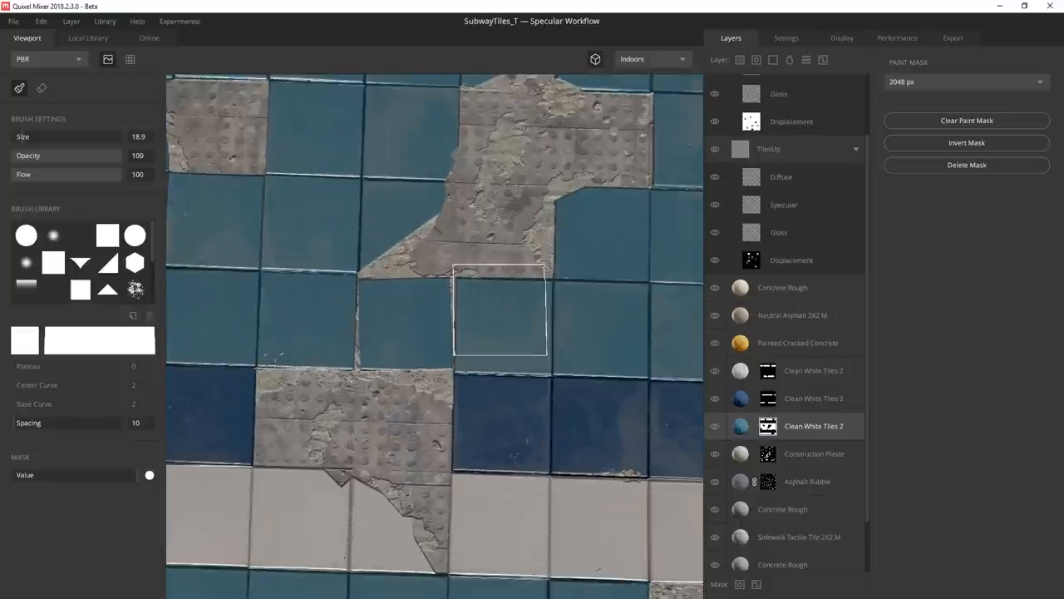
pyautogui.click(86, 36)
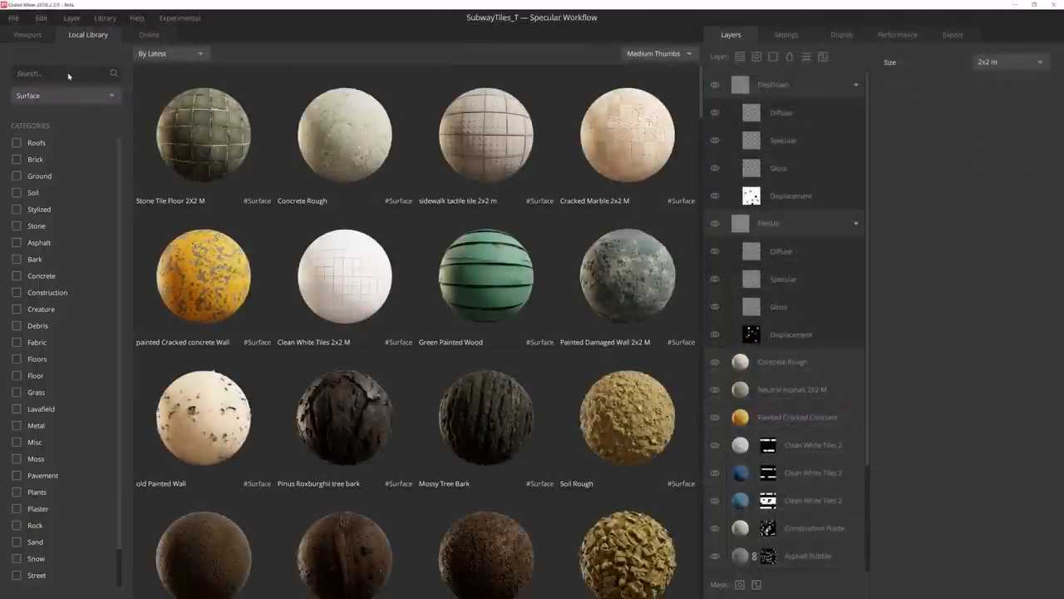
# Step: Add a Cracked Marble 2x2 M layer for faint cracks and export the material's six maps
pyautogui.write('crack')
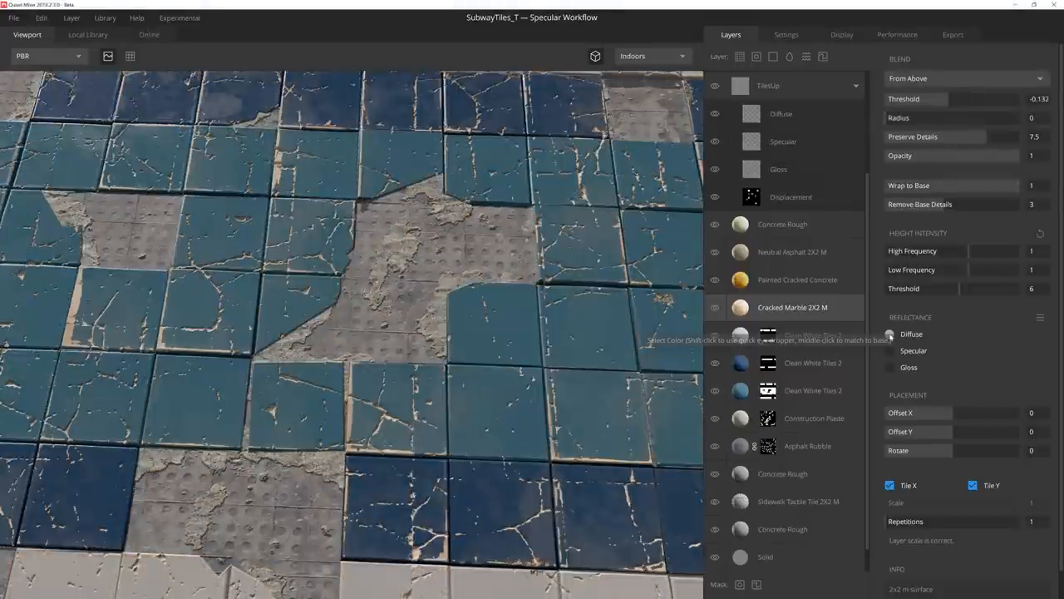
pyautogui.click(889, 332)
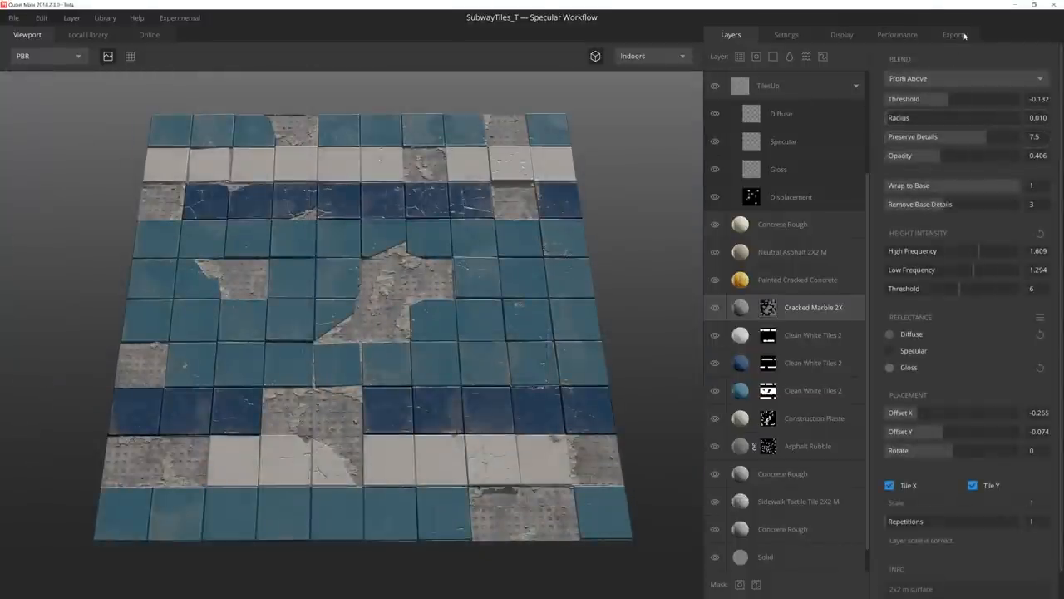
pyautogui.click(953, 33)
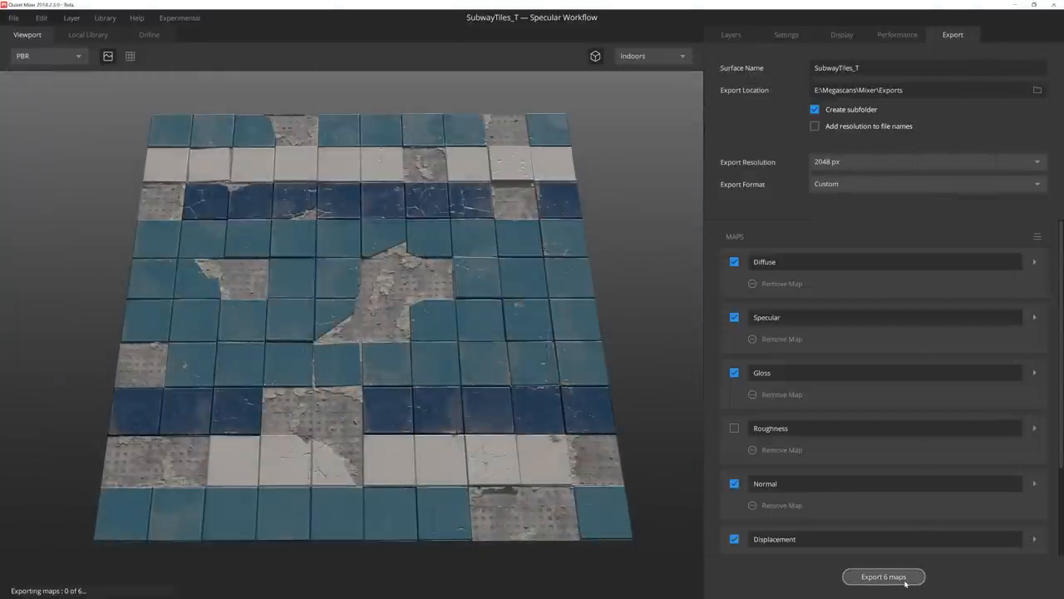